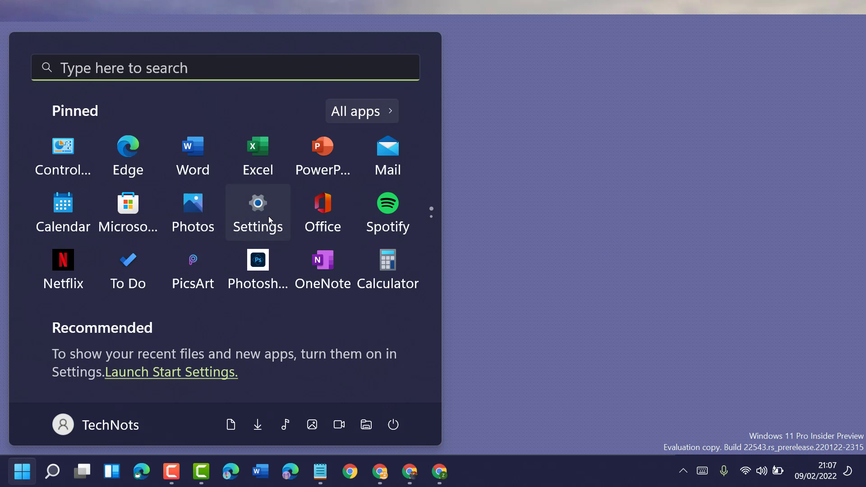
Step: Launch Settings and go to the Accessibility page
click(257, 203)
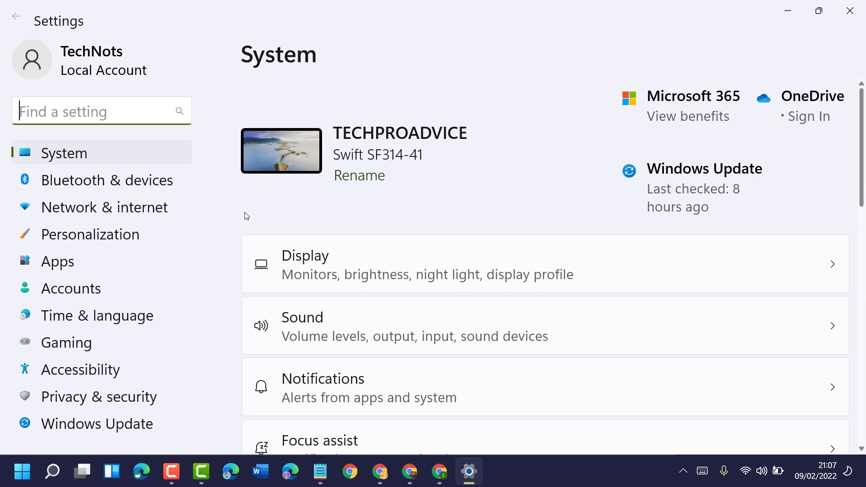
mouse_move(81, 369)
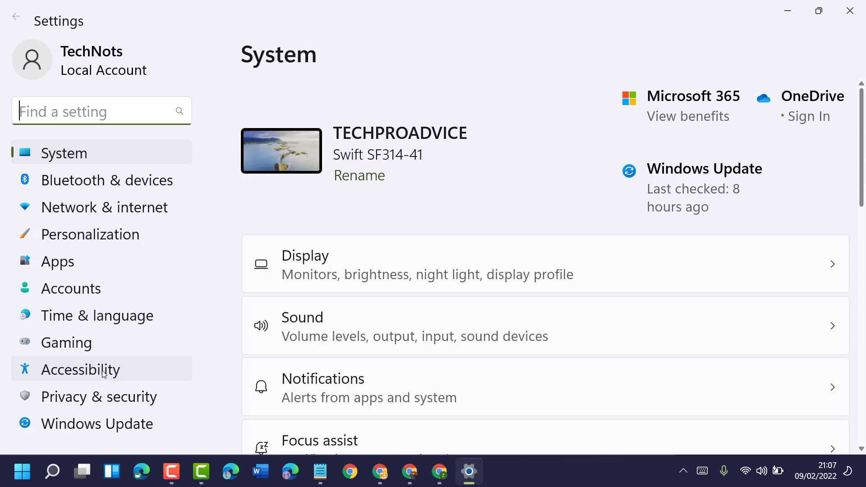
mouse_move(89, 374)
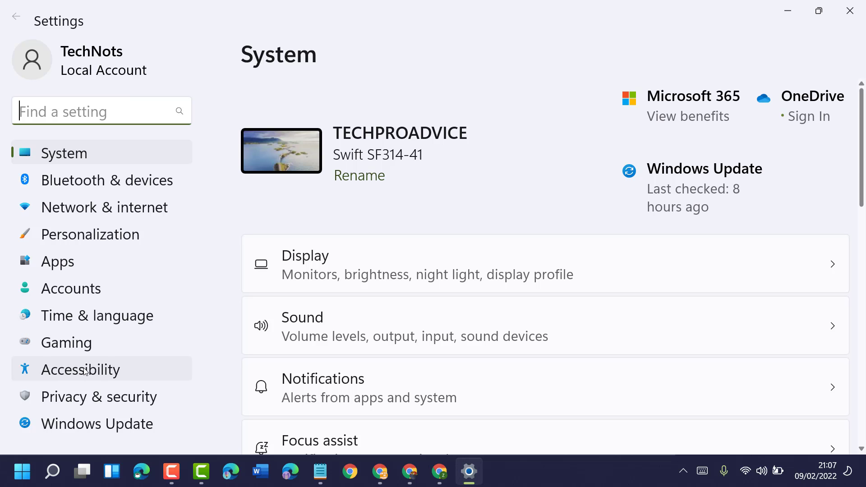
click(80, 370)
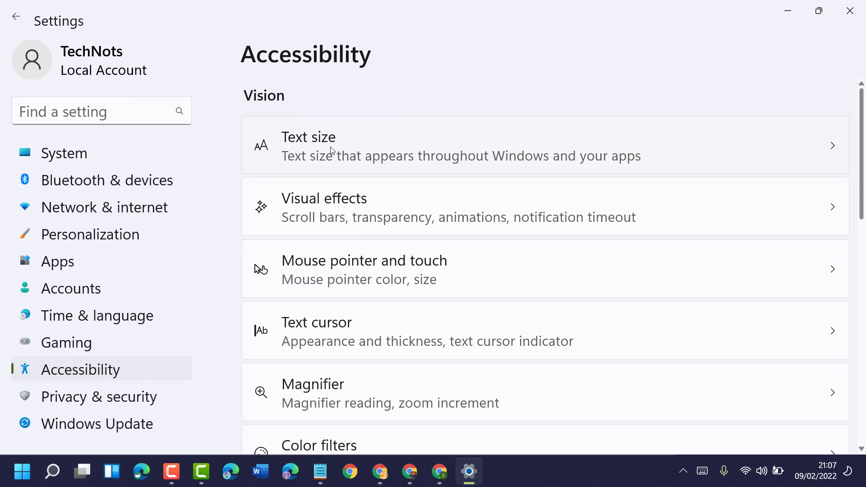
mouse_move(371, 155)
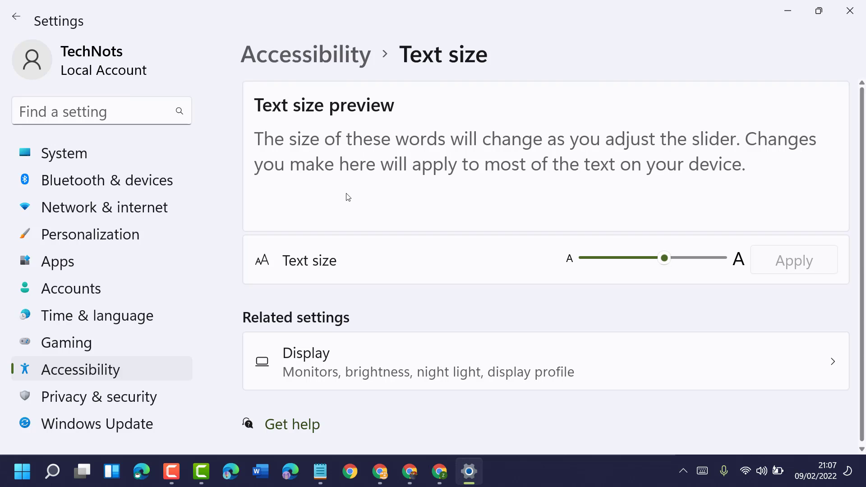
mouse_move(380, 151)
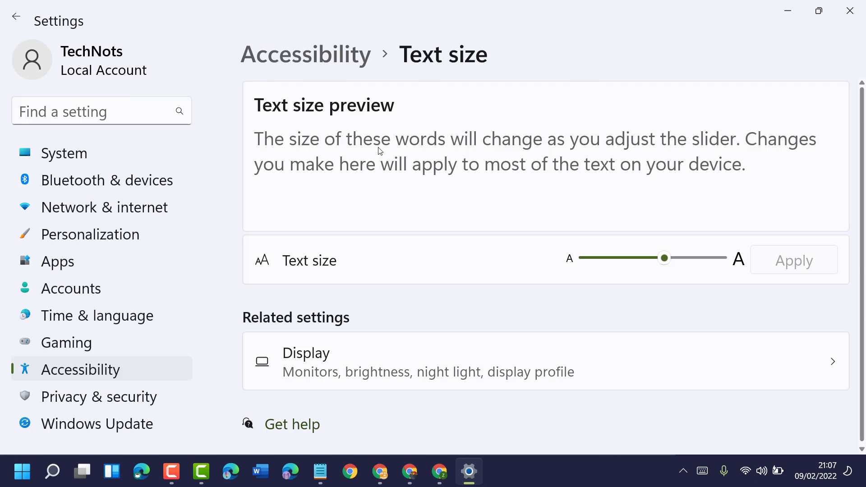
mouse_move(575, 152)
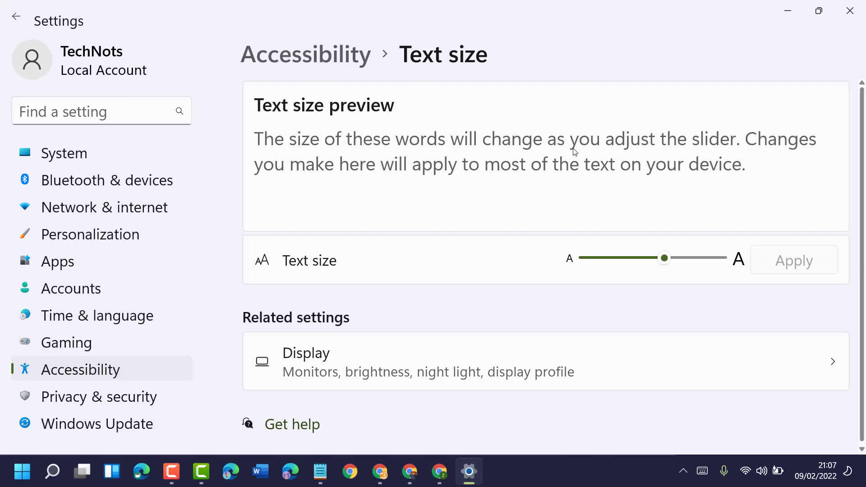
mouse_move(737, 136)
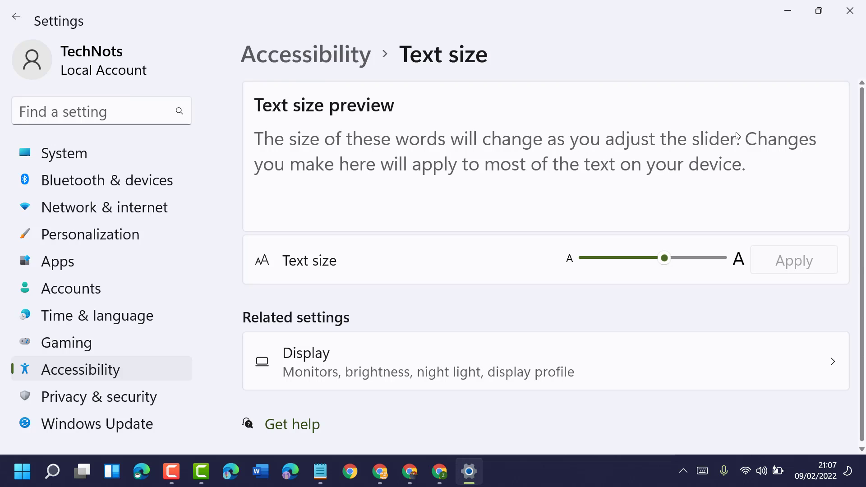
mouse_move(292, 189)
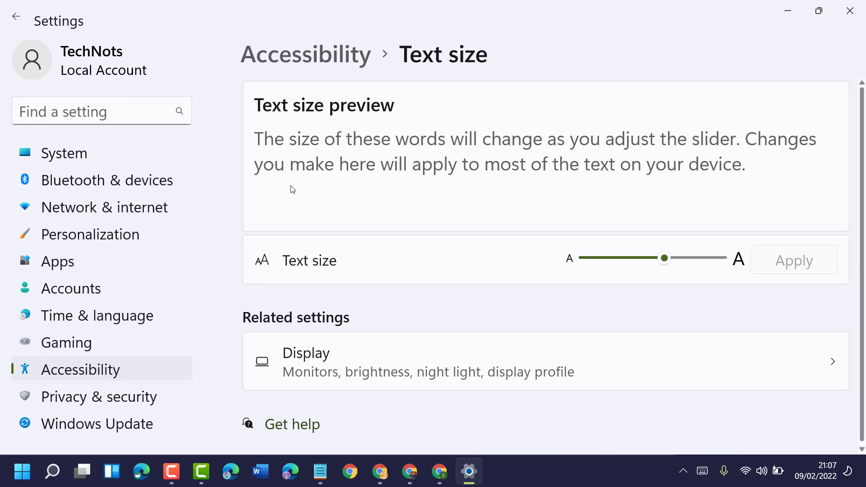
mouse_move(516, 176)
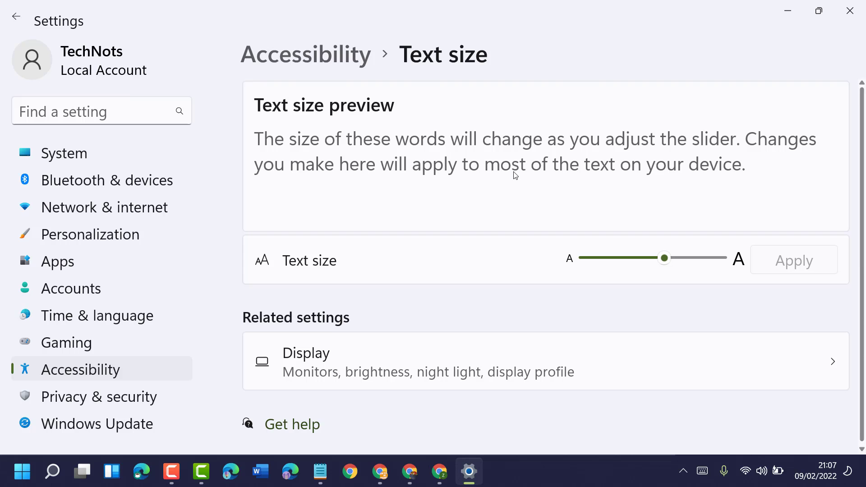
mouse_move(823, 170)
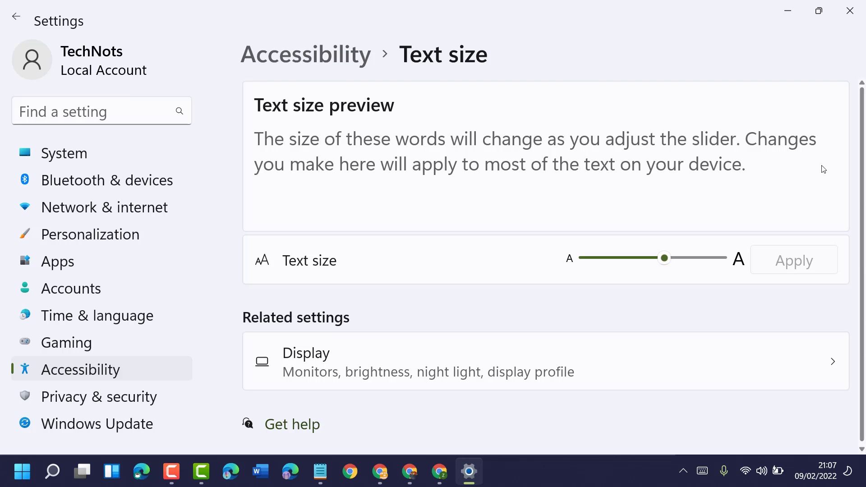
Step: Adjust the Text size slider to about 199% and apply the new size
drag(665, 258, 710, 258)
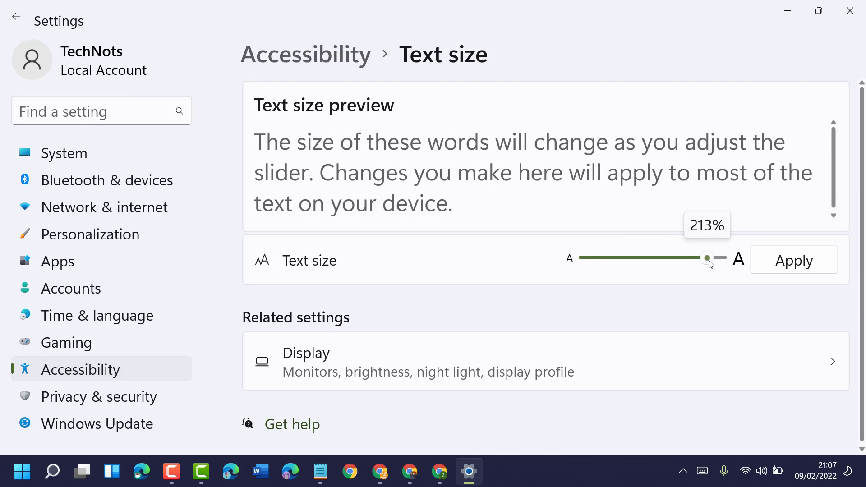
drag(708, 258, 585, 258)
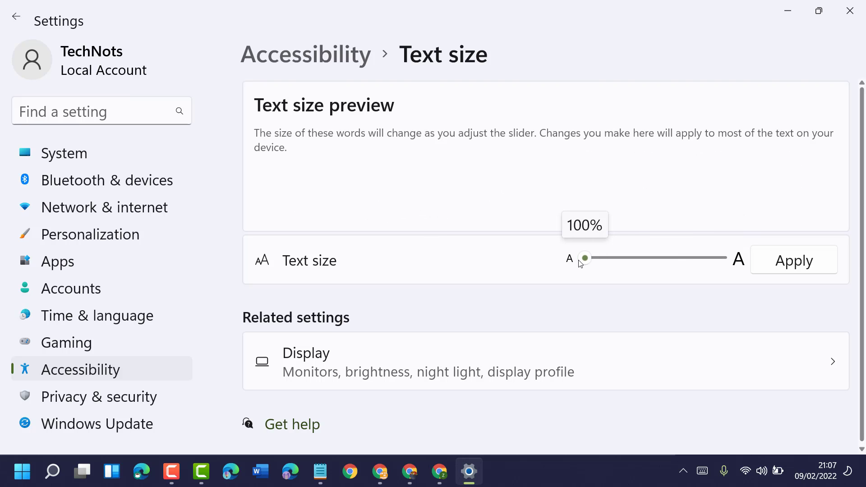
drag(585, 257, 609, 257)
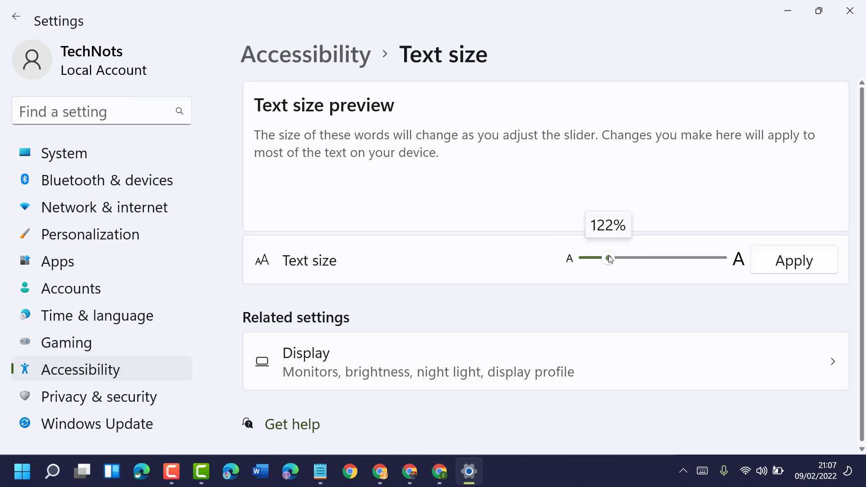
drag(609, 259, 712, 258)
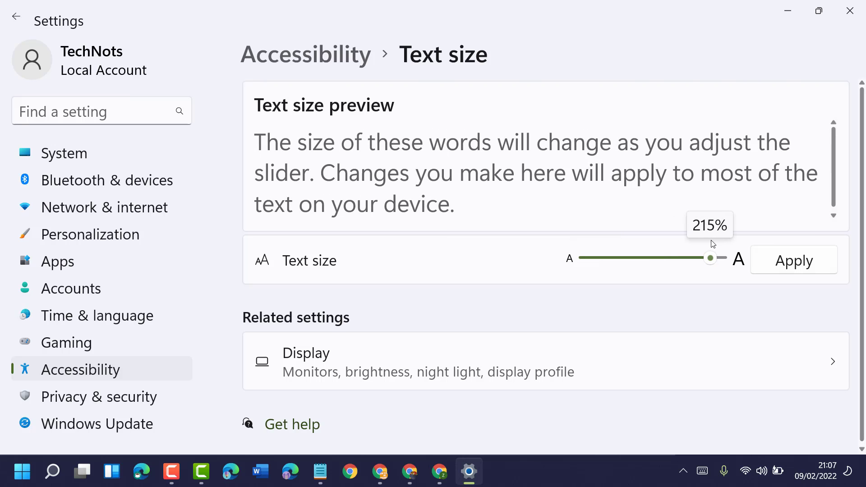
drag(710, 257, 687, 257)
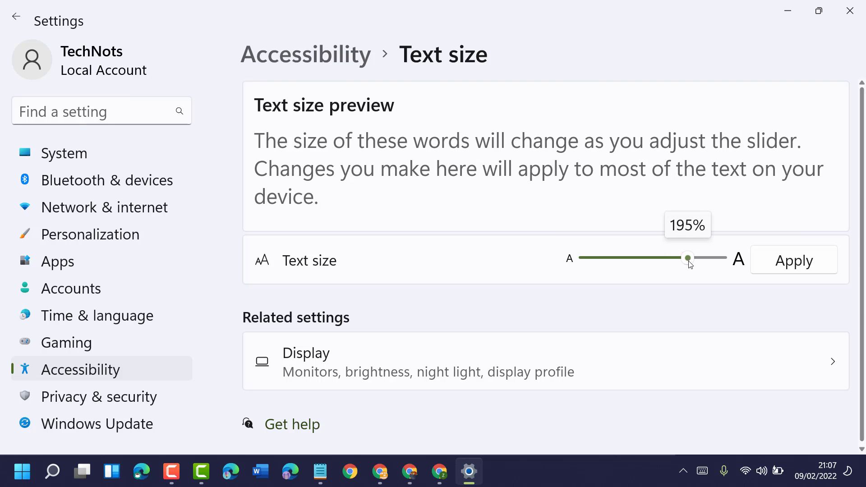
drag(688, 258, 694, 258)
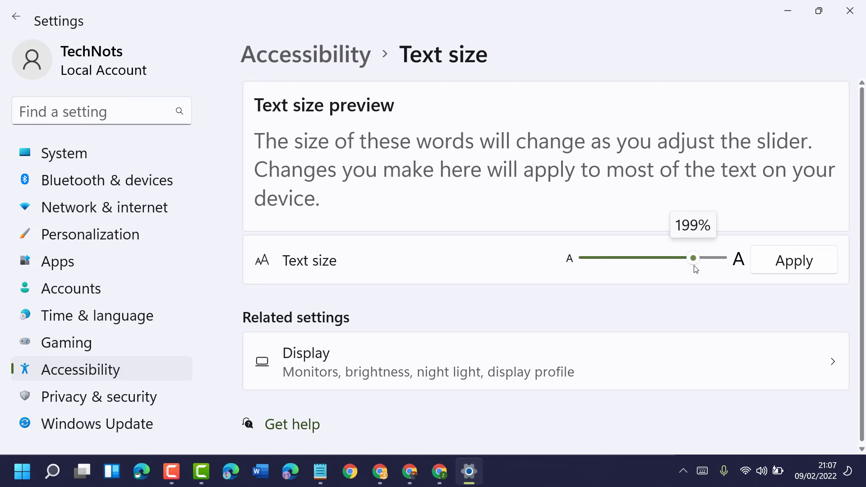
drag(693, 257, 695, 257)
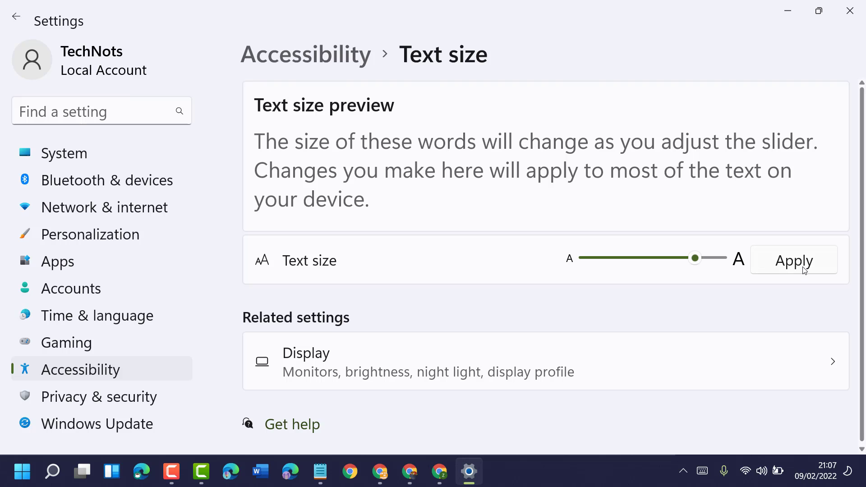
click(793, 260)
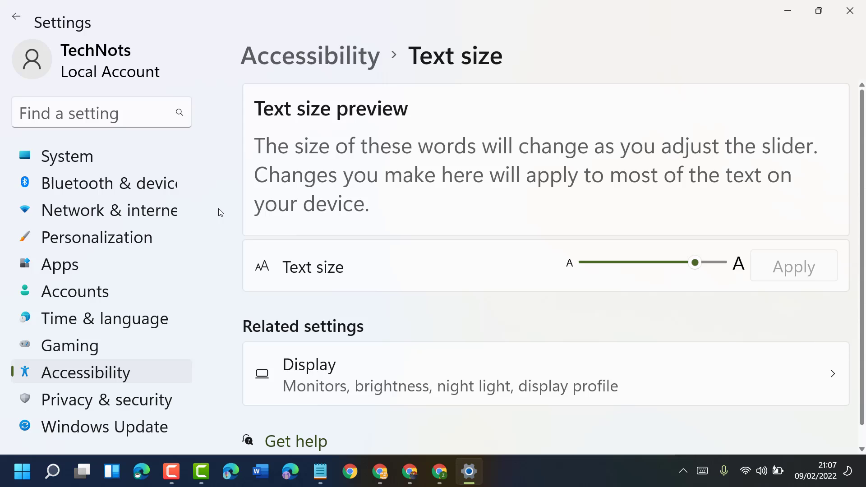
mouse_move(850, 11)
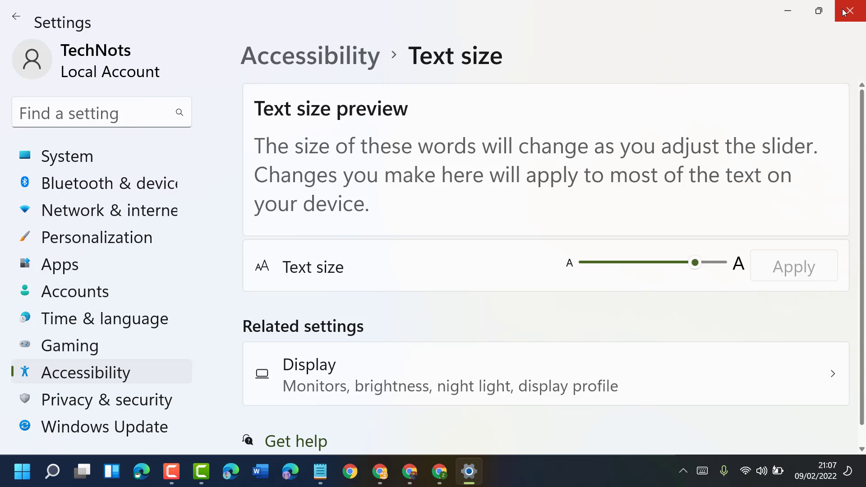
Step: Bring up the Start menu to see the enlarged text labels
click(21, 472)
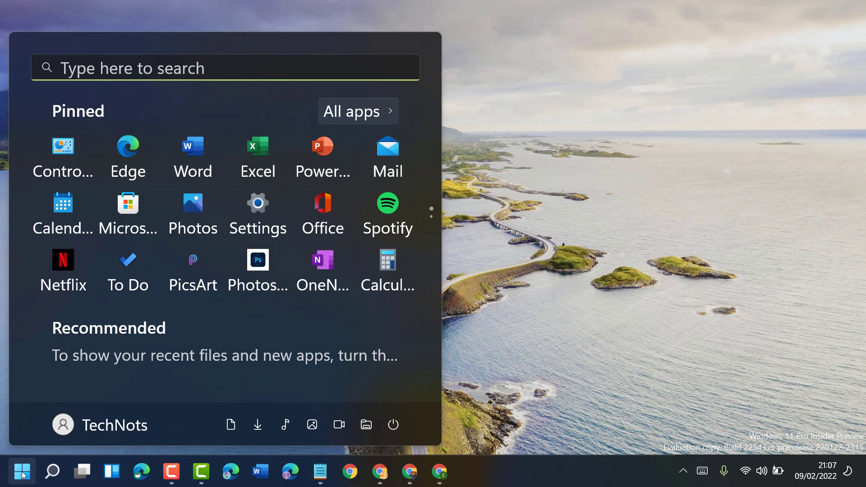
mouse_move(574, 202)
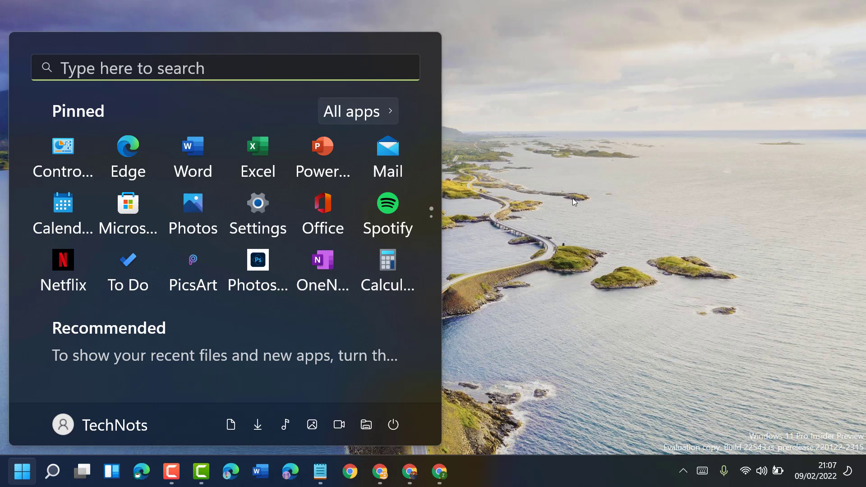